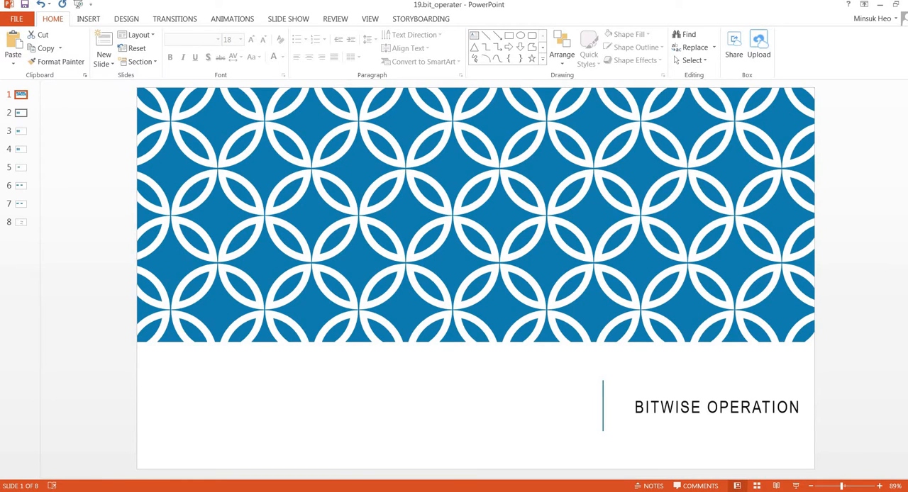
- On the AND slide, select the 0 and 1 operands and the 1 result, then open the OR slide
click(21, 112)
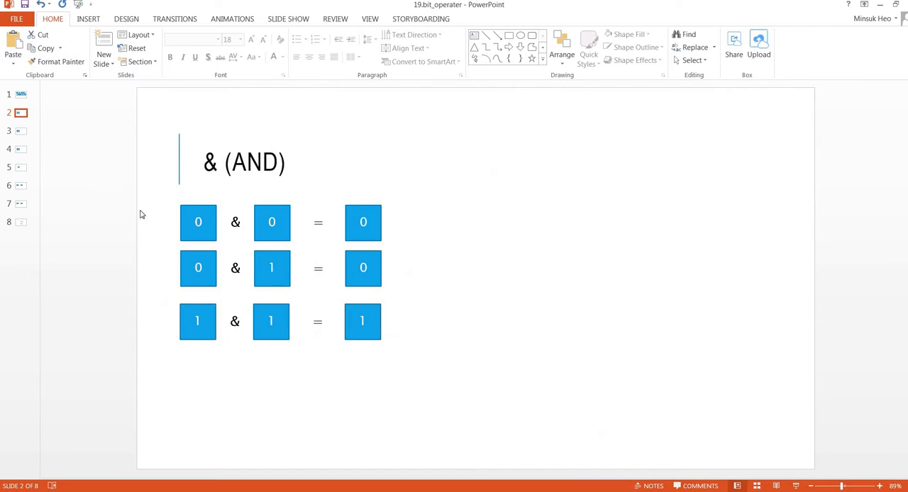
click(198, 222)
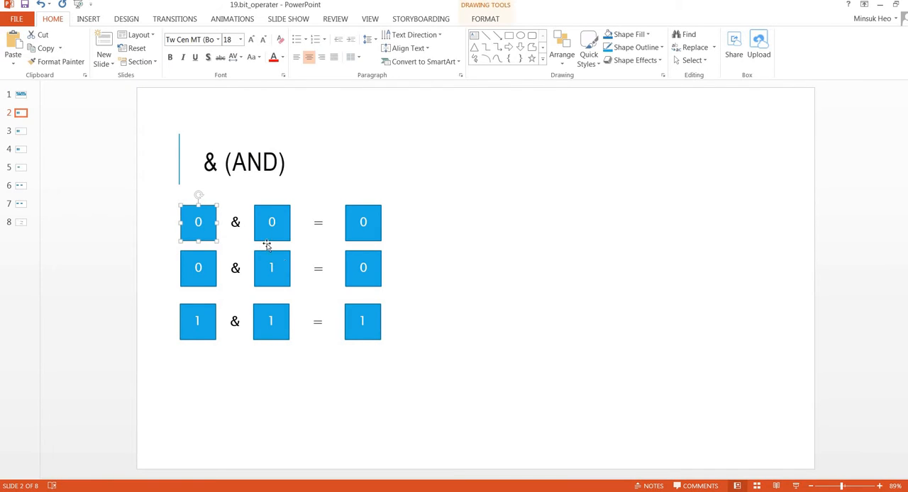
click(363, 222)
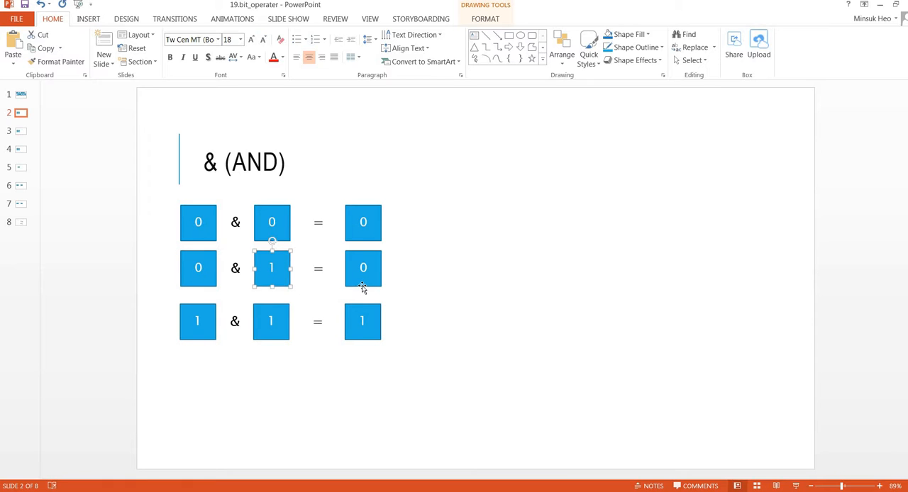
click(362, 268)
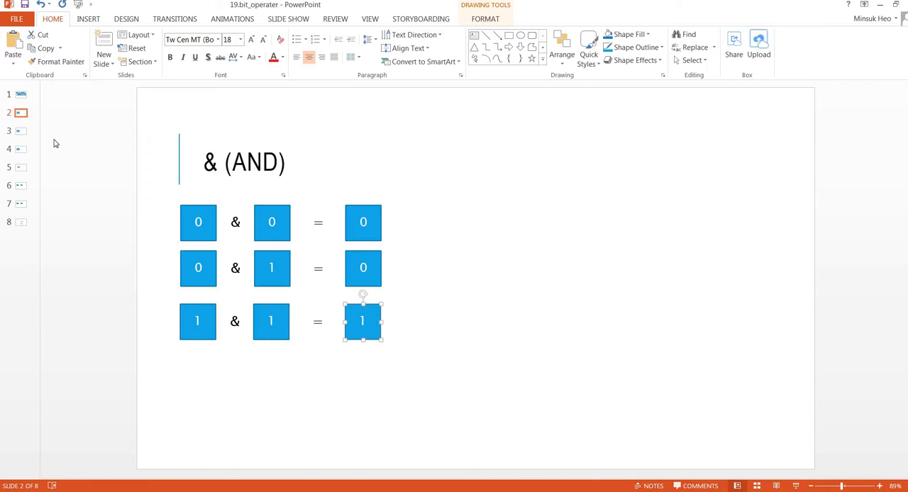
click(19, 130)
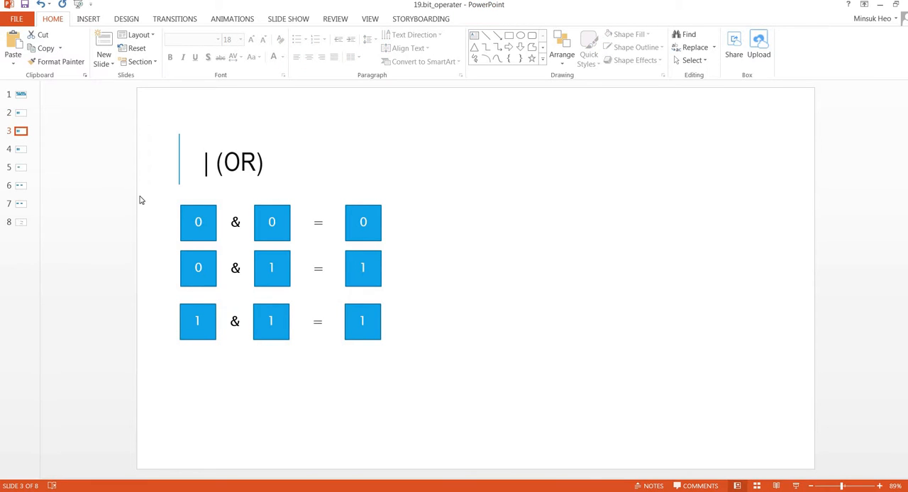
- Select the OR table's 0 operand, 0 result, 1 operand and 1 result, then open the XOR slide
click(198, 222)
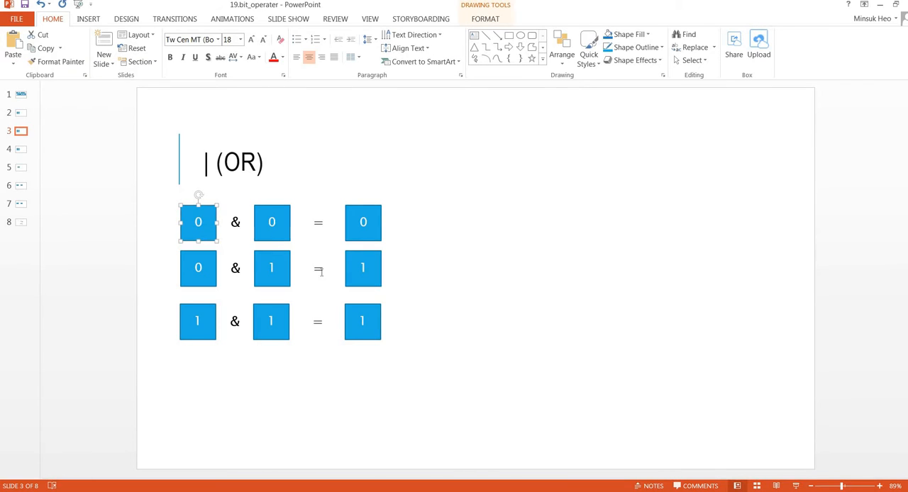
click(363, 222)
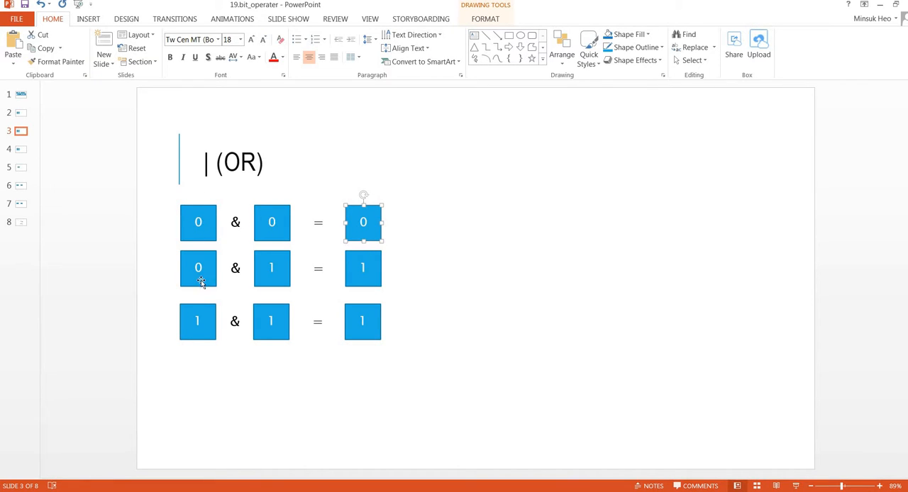
click(272, 268)
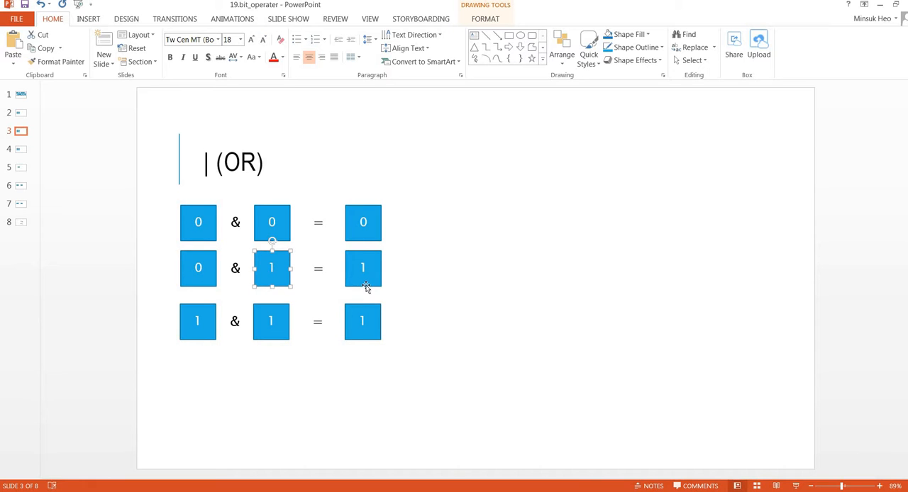
click(198, 321)
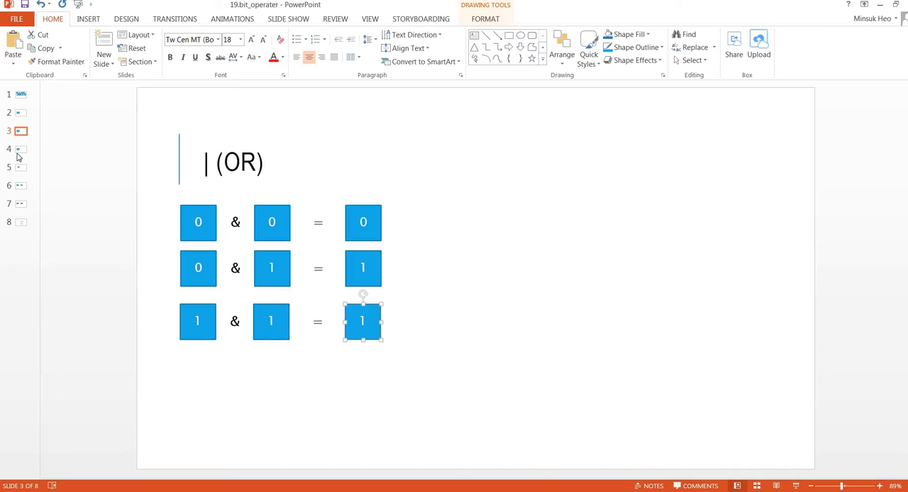
click(20, 149)
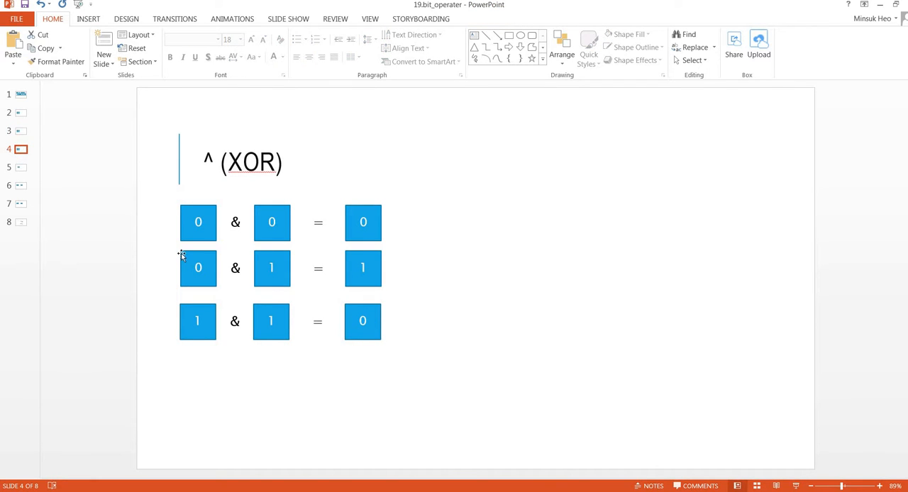
mouse_move(183, 254)
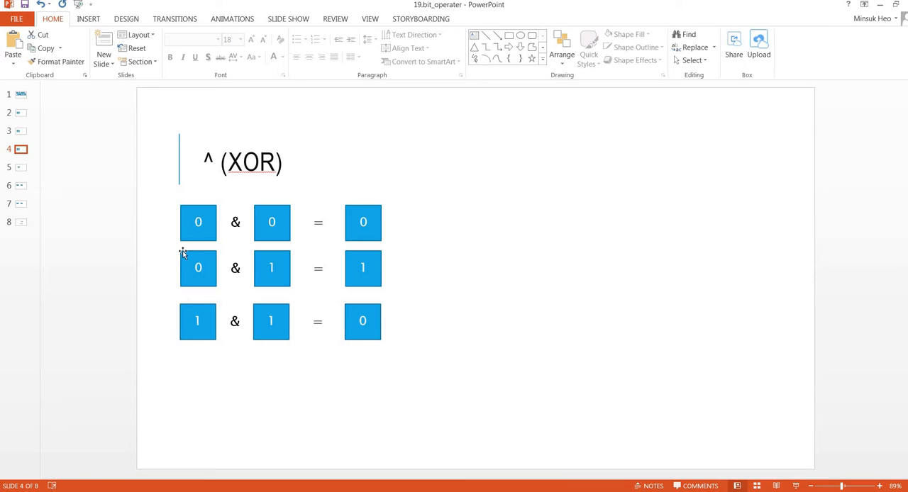
- Select the XOR table's 0 operand and 1 result and NOT 1's 0 result, then open slide 6
click(198, 222)
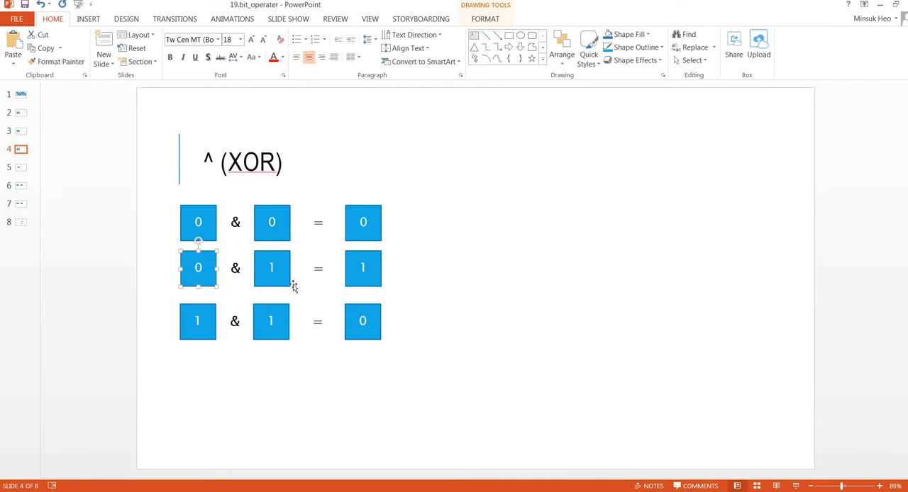
click(363, 269)
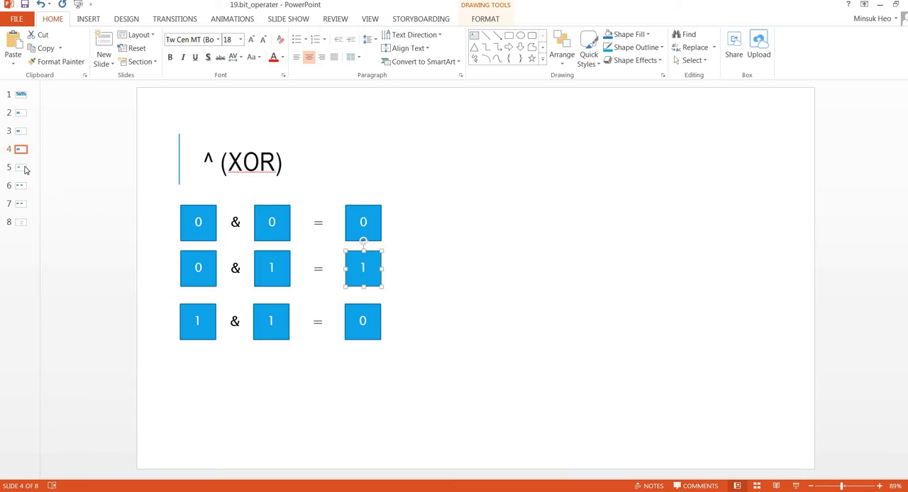
click(20, 167)
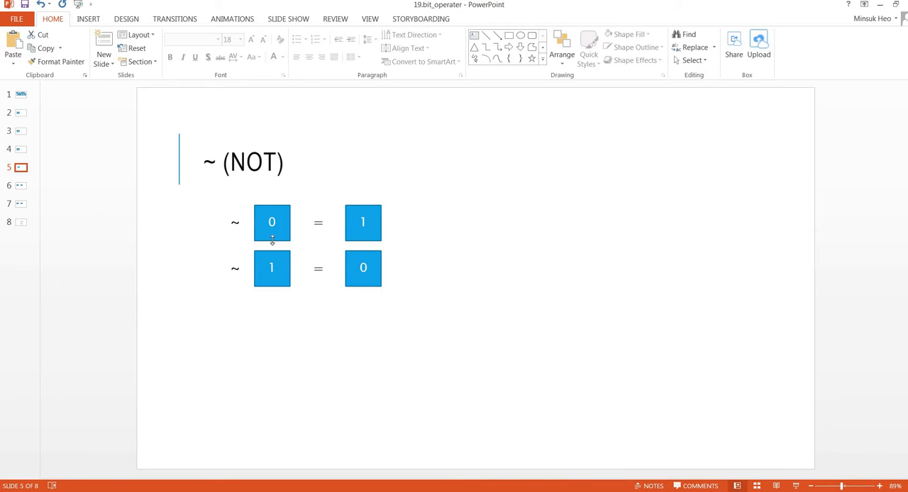
click(271, 222)
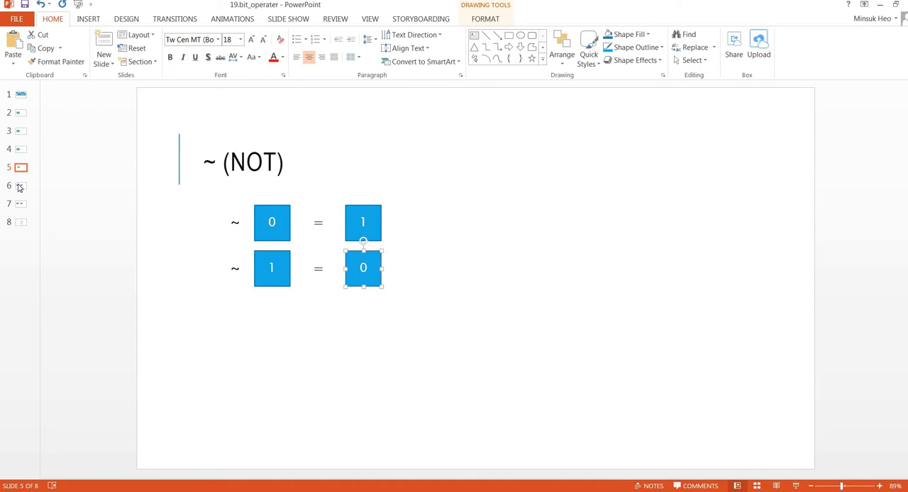
click(20, 185)
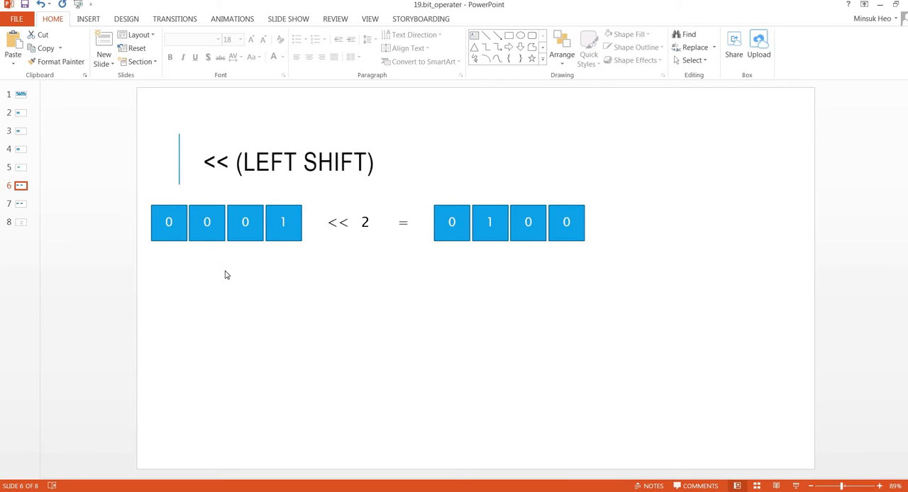
- Move to the right-shift slide, select the input row's 1 bit, then advance
click(283, 222)
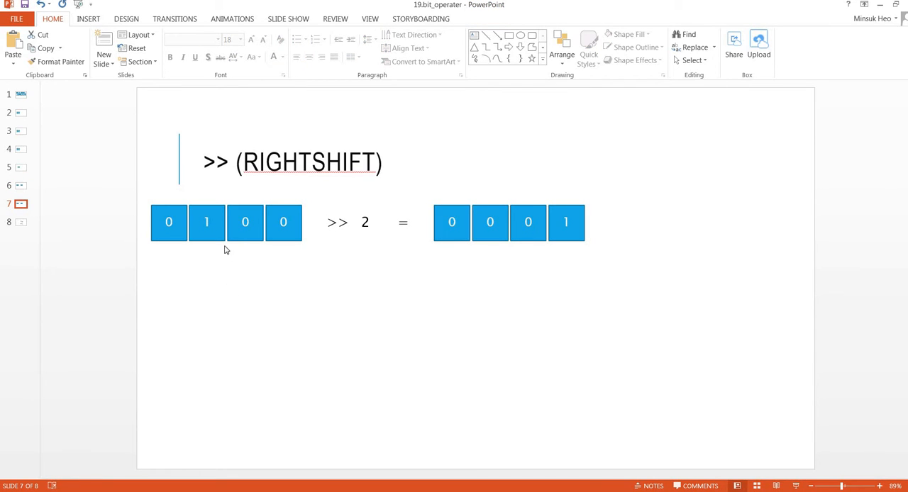
click(207, 222)
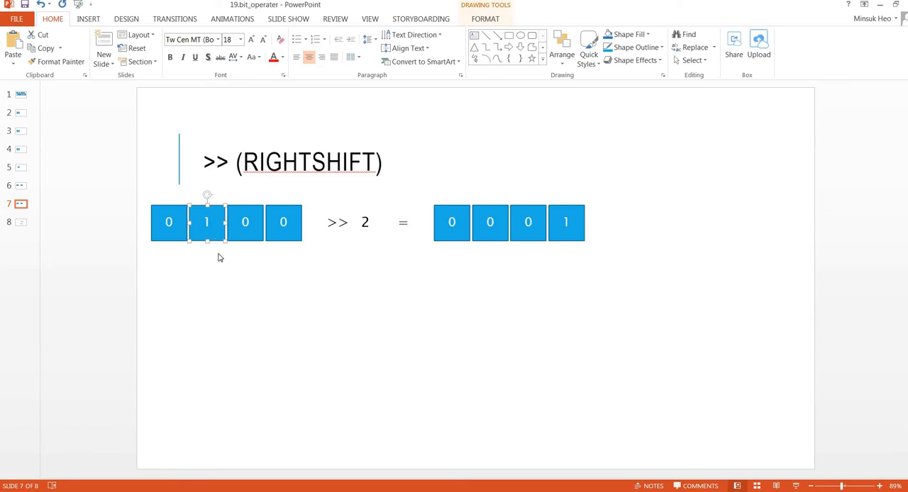
mouse_move(556, 234)
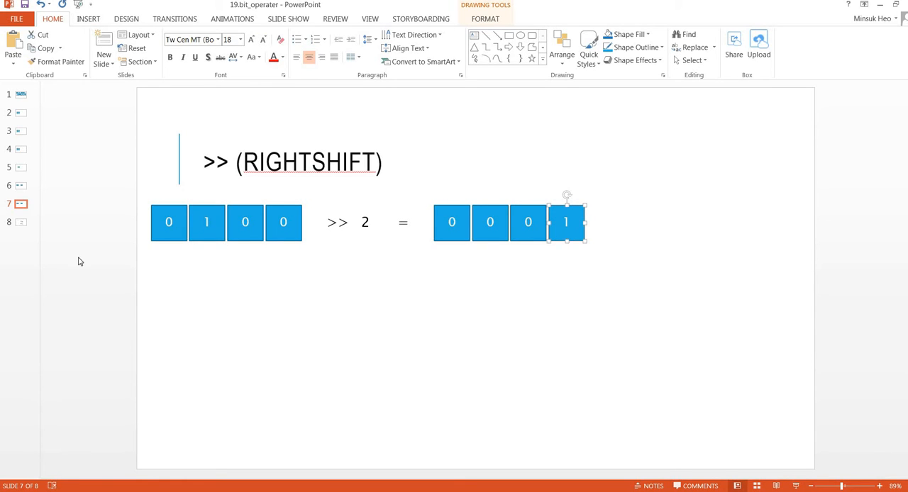
click(20, 222)
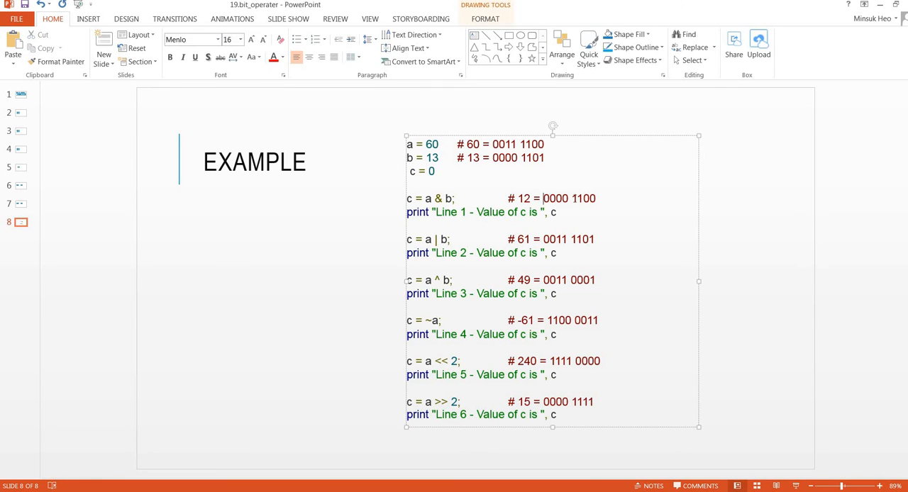
- Select the 0000 bit group in the AND line's result comment
double_click(556, 198)
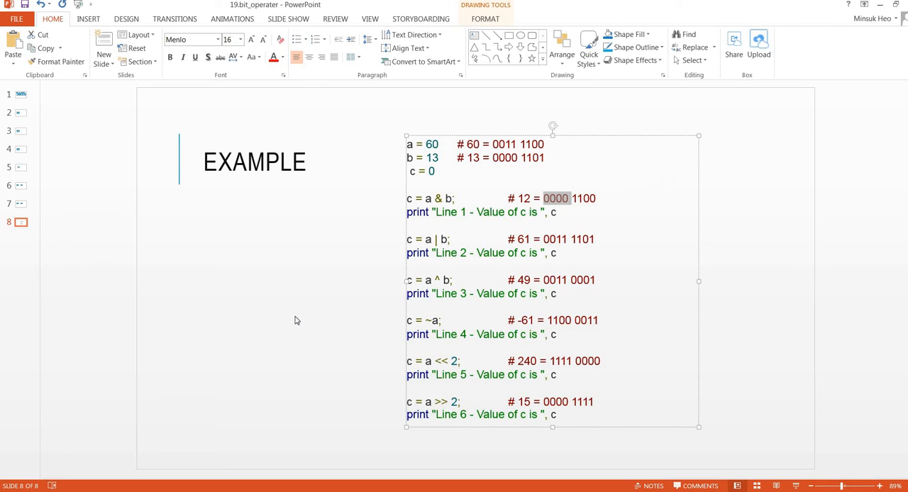